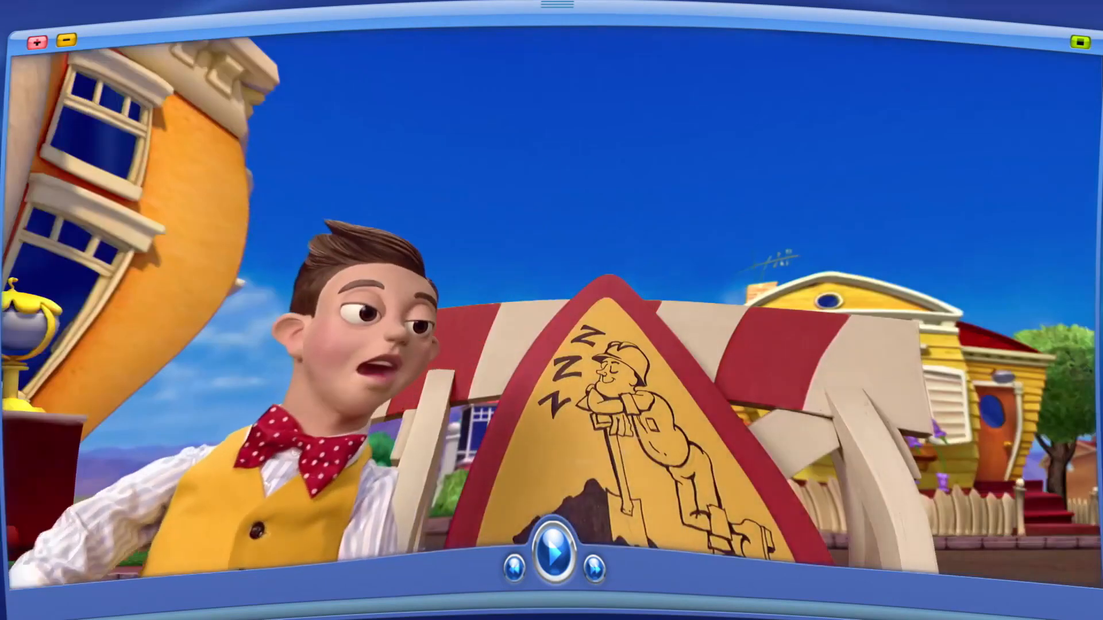
click(559, 558)
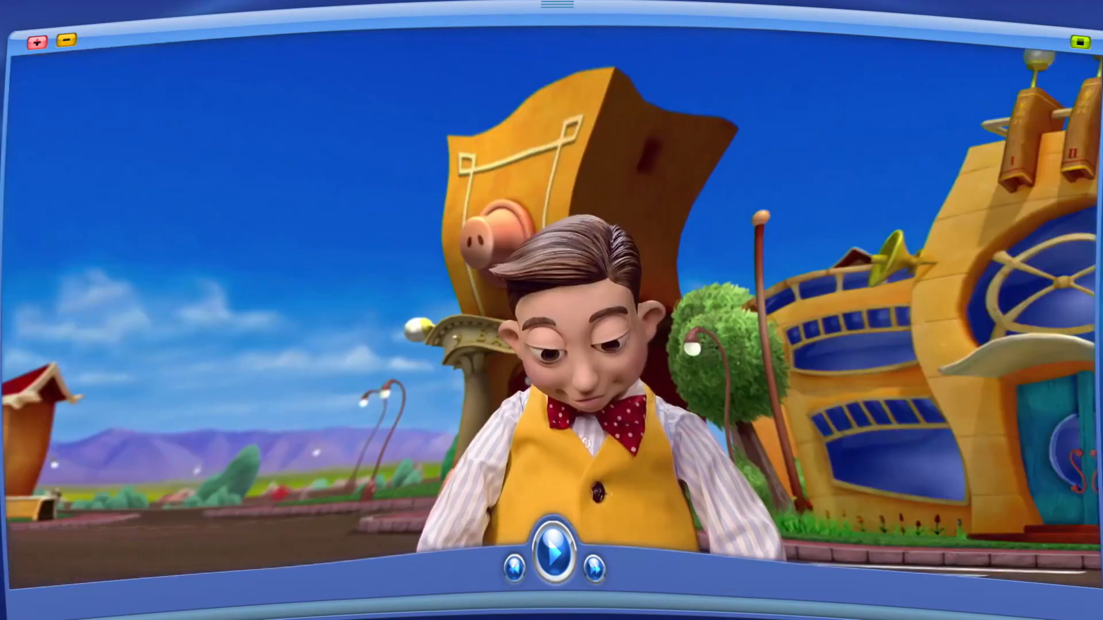